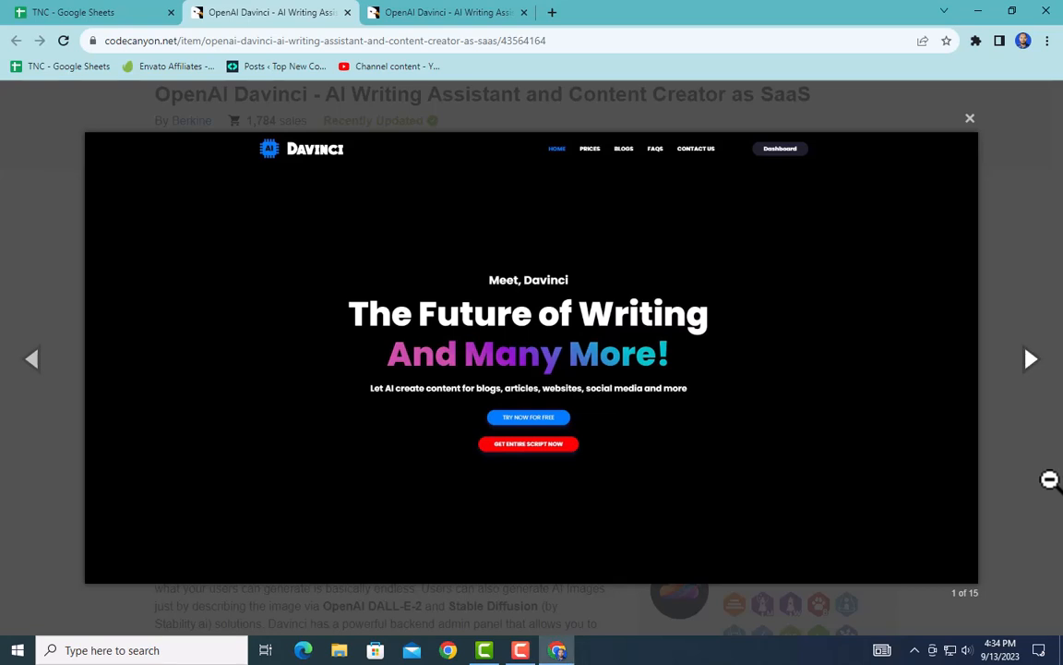
Advance the Davinci screenshot gallery from the landing page to the admin dashboard image, 14 of 15
left_click(1032, 359)
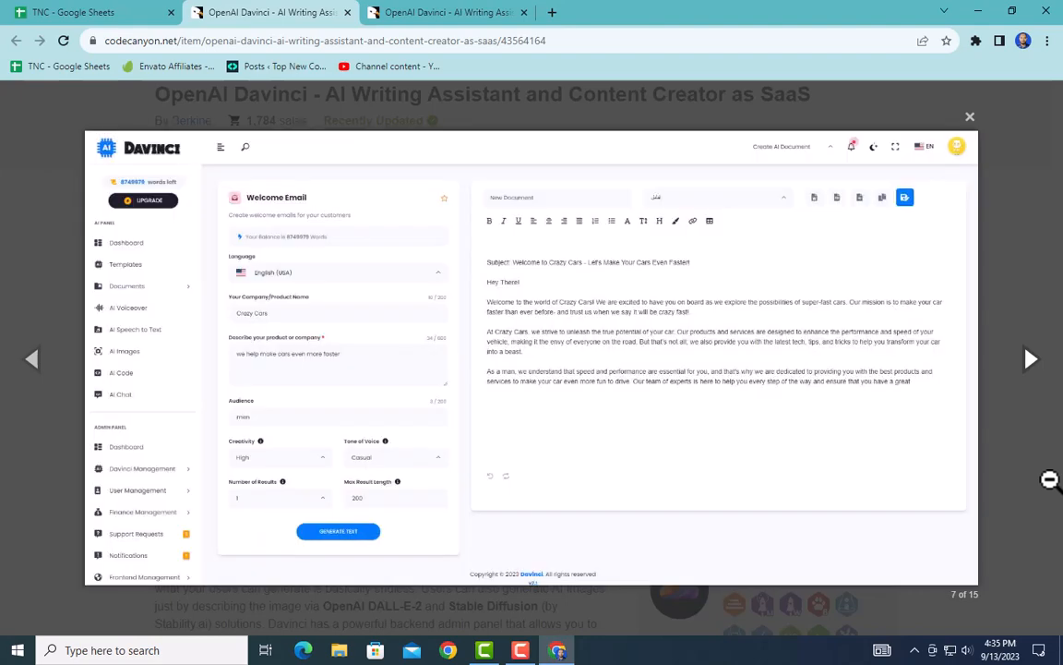
left_click(125, 265)
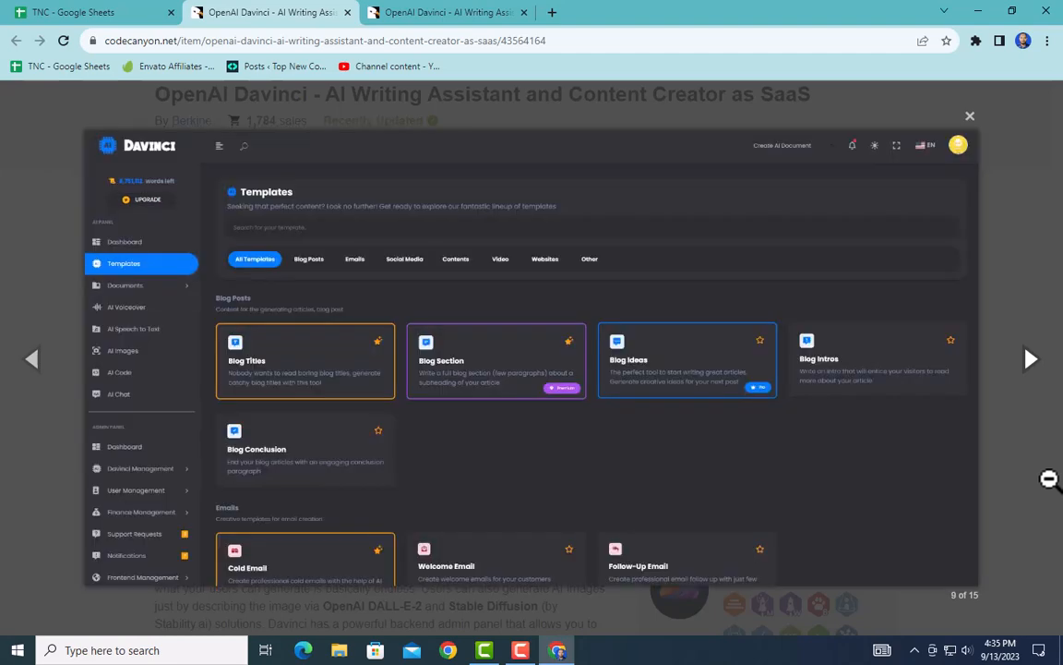
left_click(119, 392)
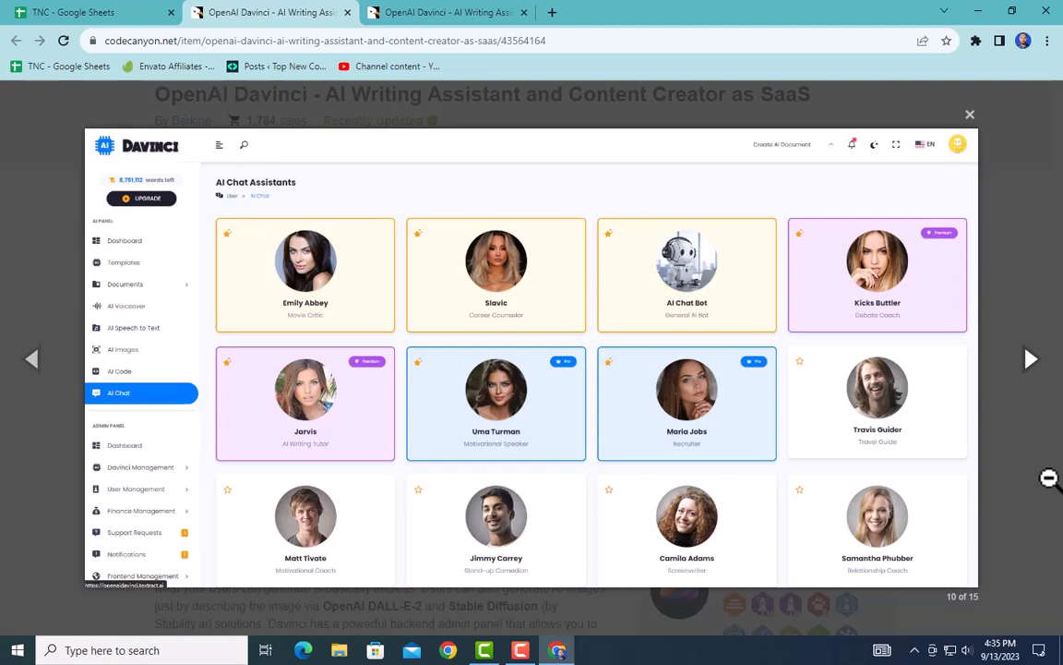
left_click(125, 242)
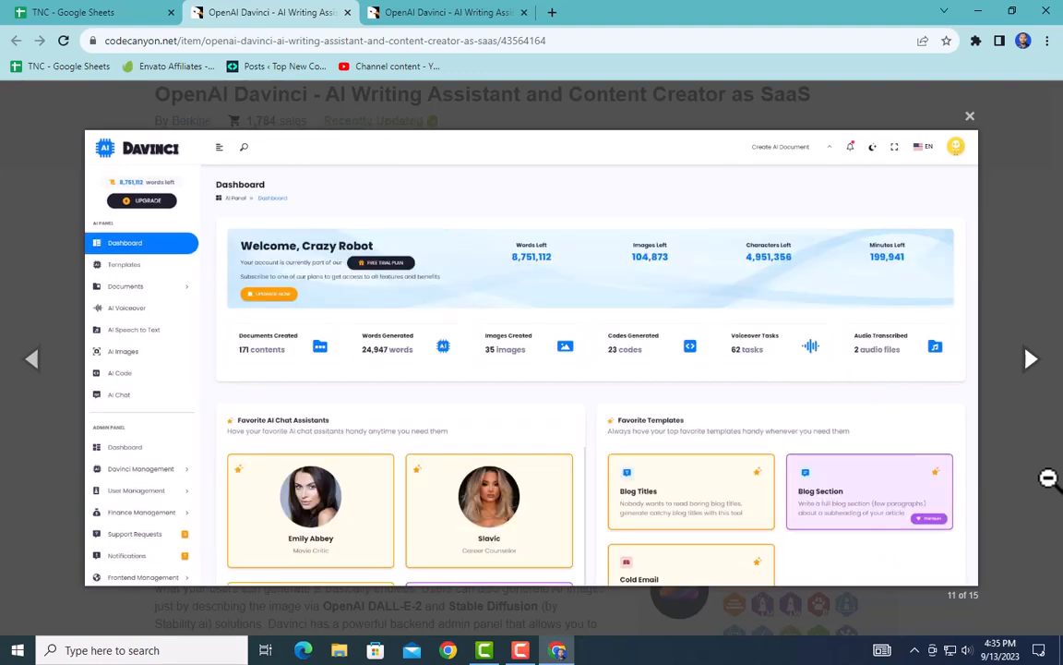
left_click(135, 329)
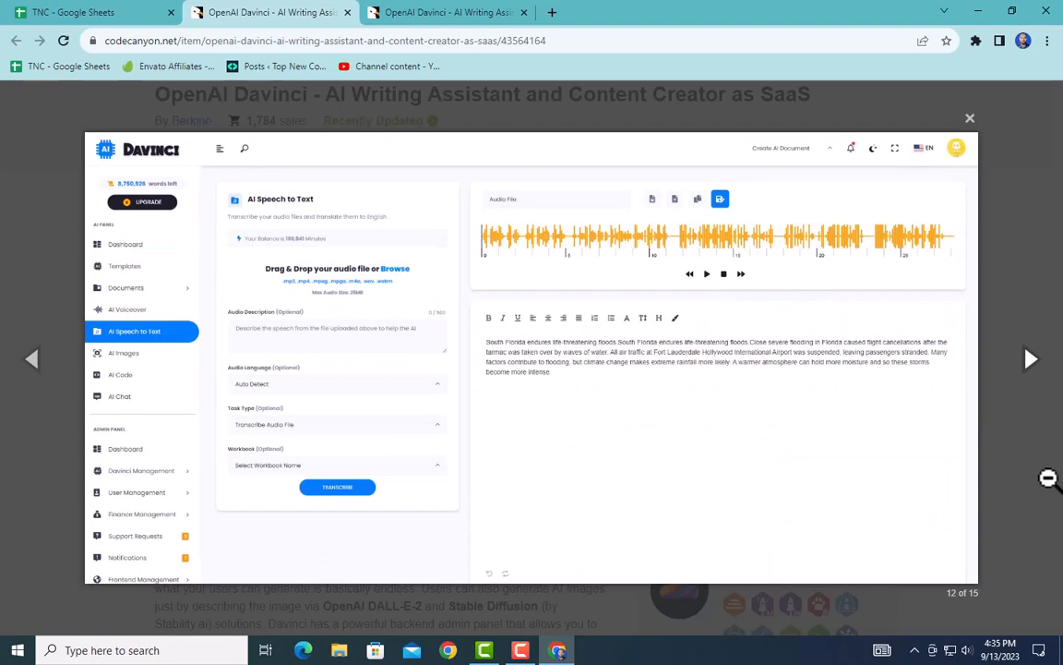
left_click(120, 374)
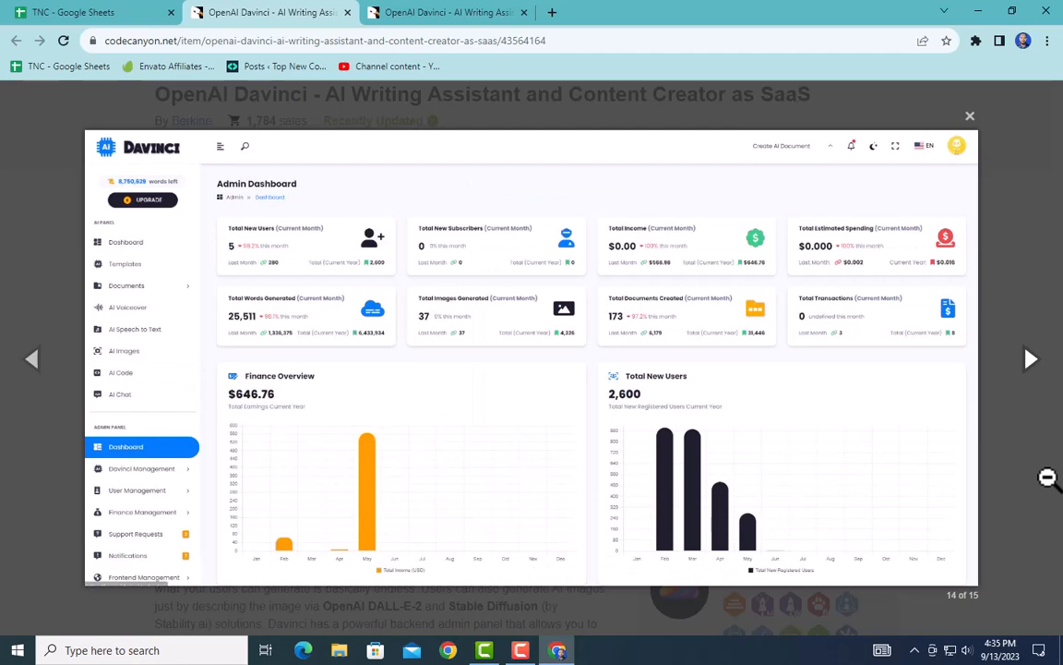
left_click(124, 350)
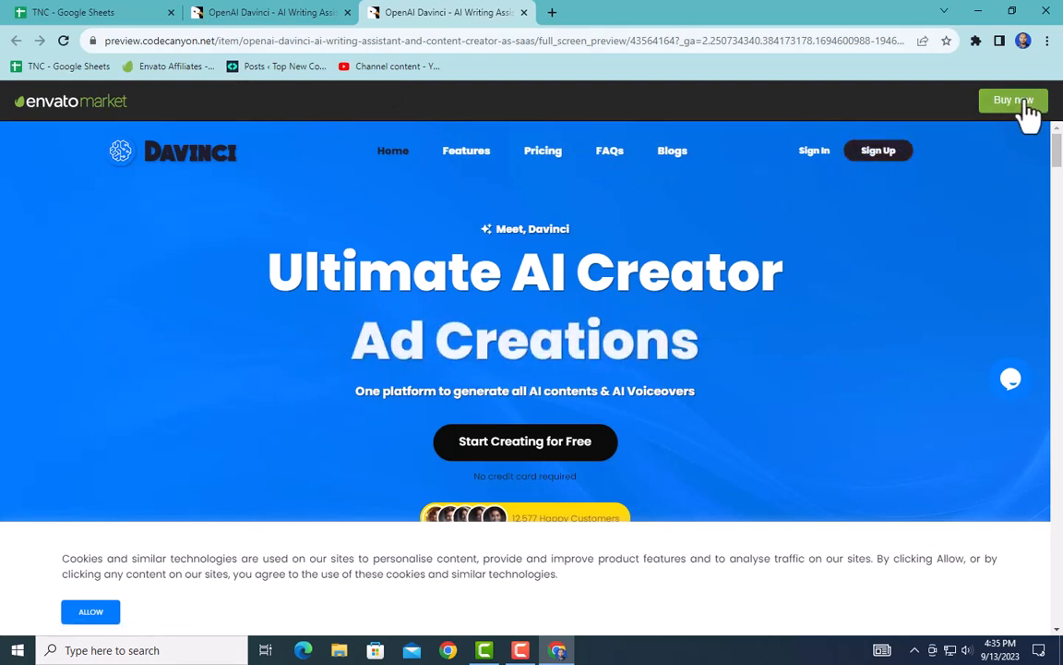
Scroll the live demo past the how-it-works steps and AI chat bots to 'What else is there?'
scroll("down", 3)
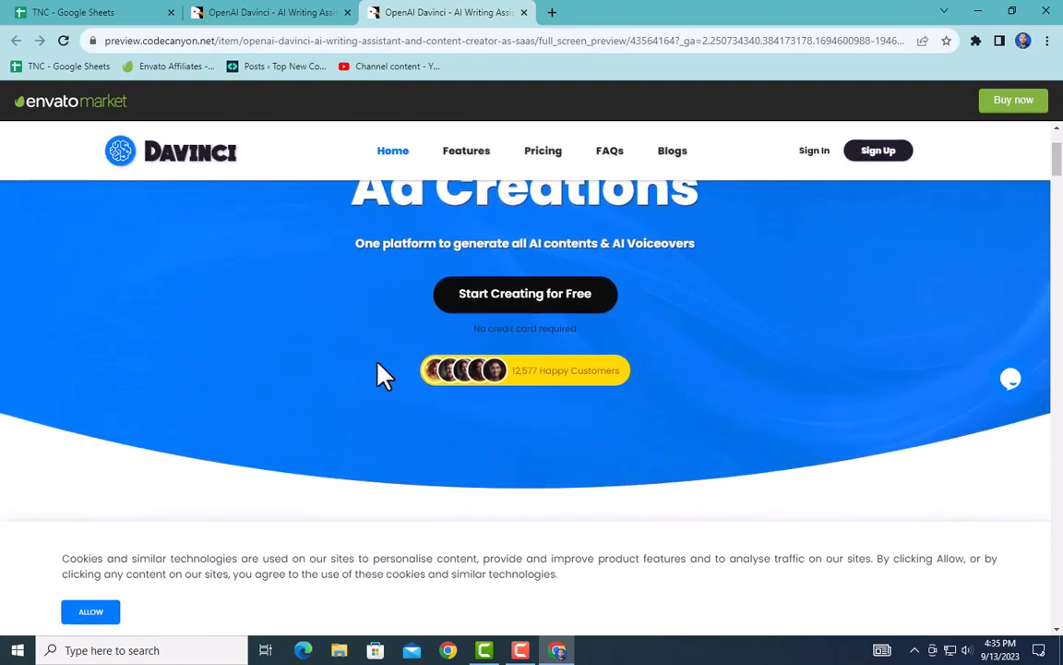
scroll("down", 3)
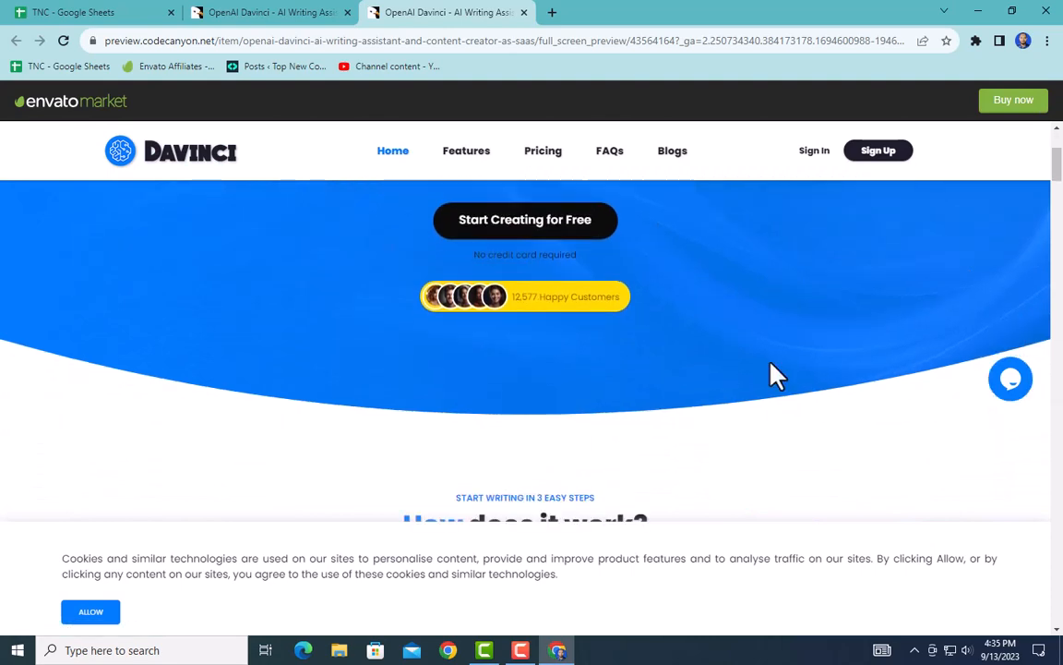
scroll("down", 3)
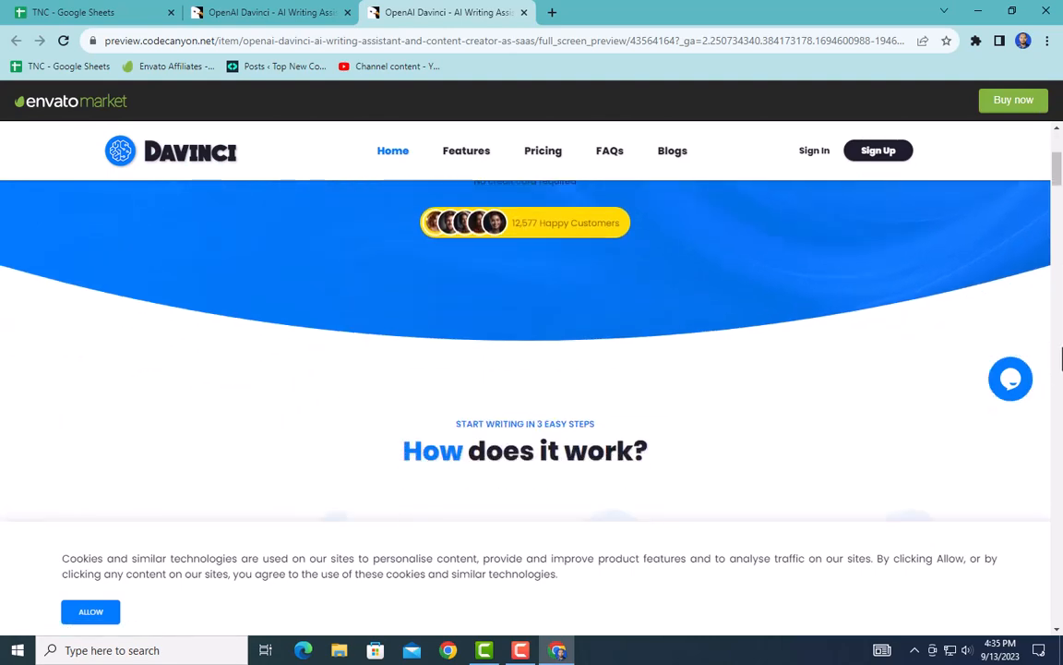
scroll("down", 3)
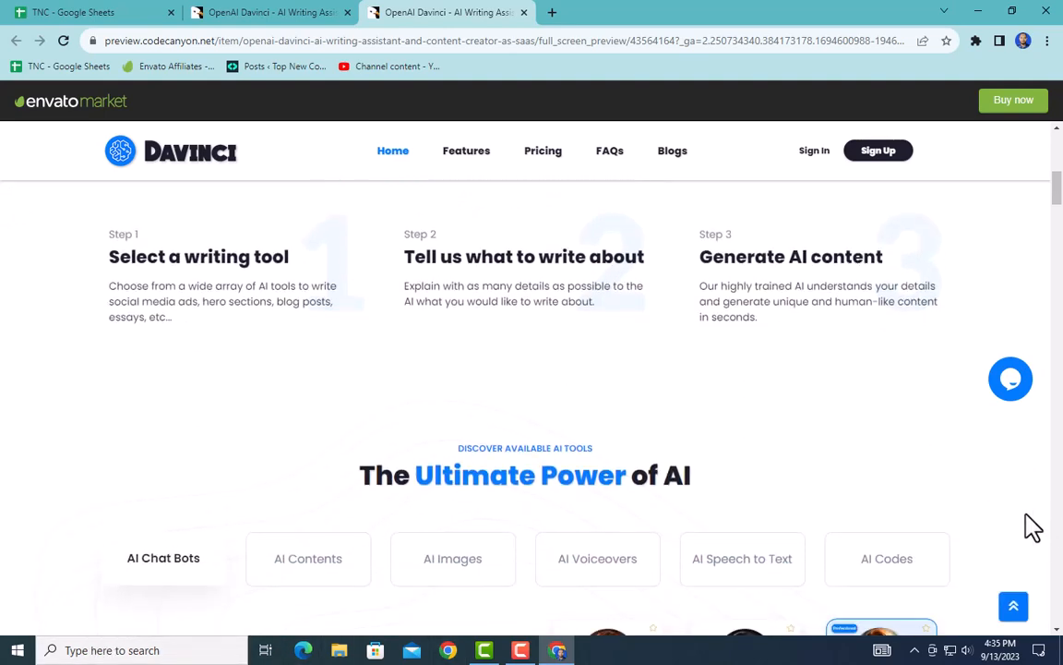
scroll("down", 3)
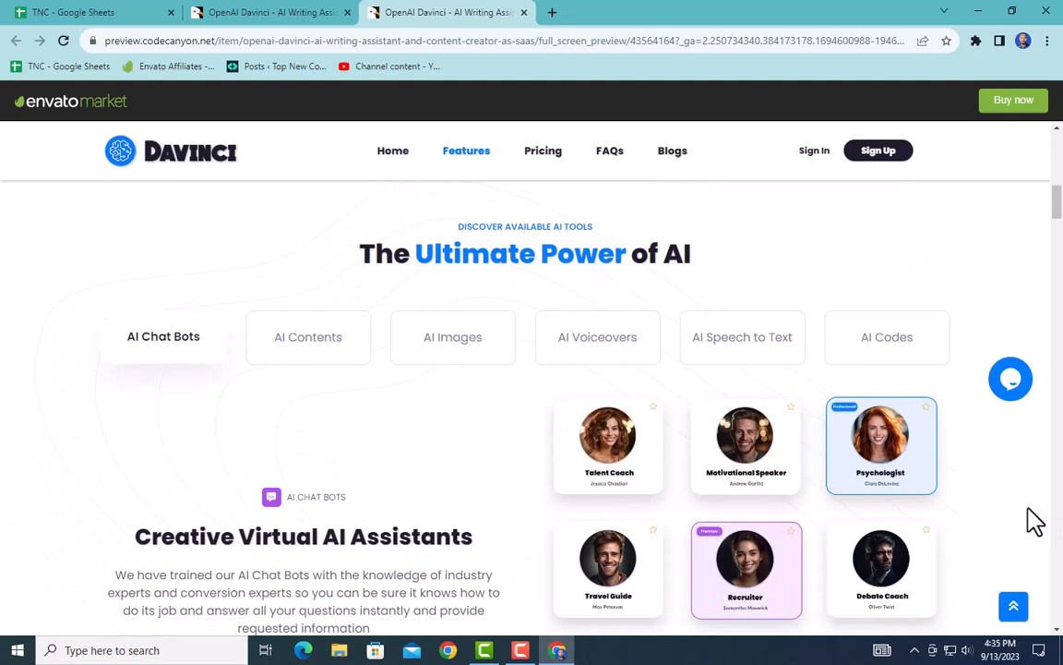
scroll("down", 3)
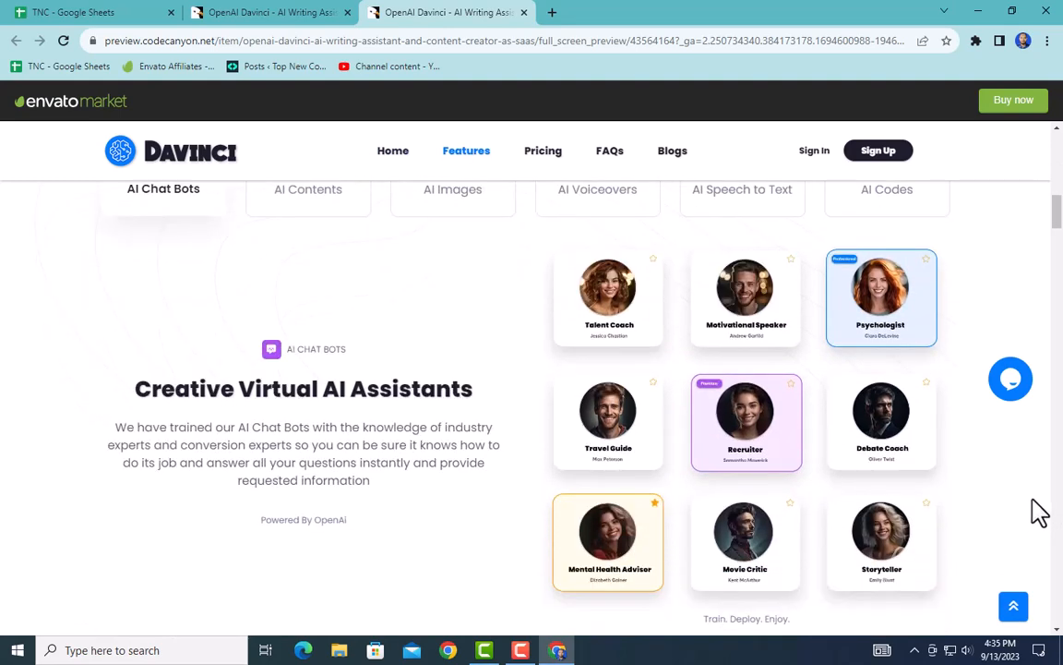
scroll("down", 3)
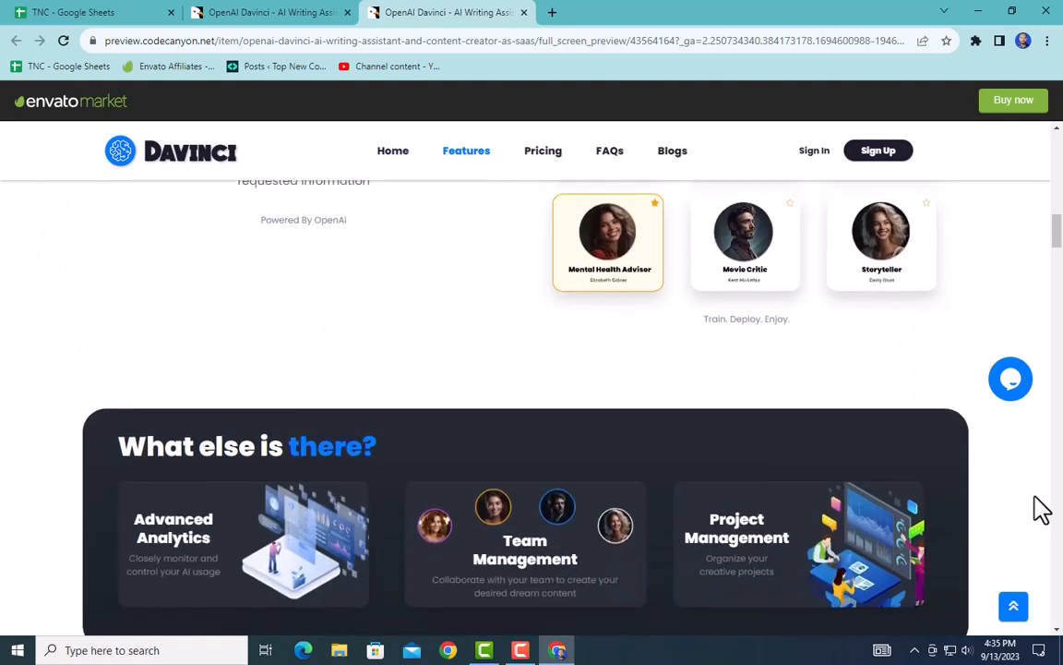
scroll("down", 3)
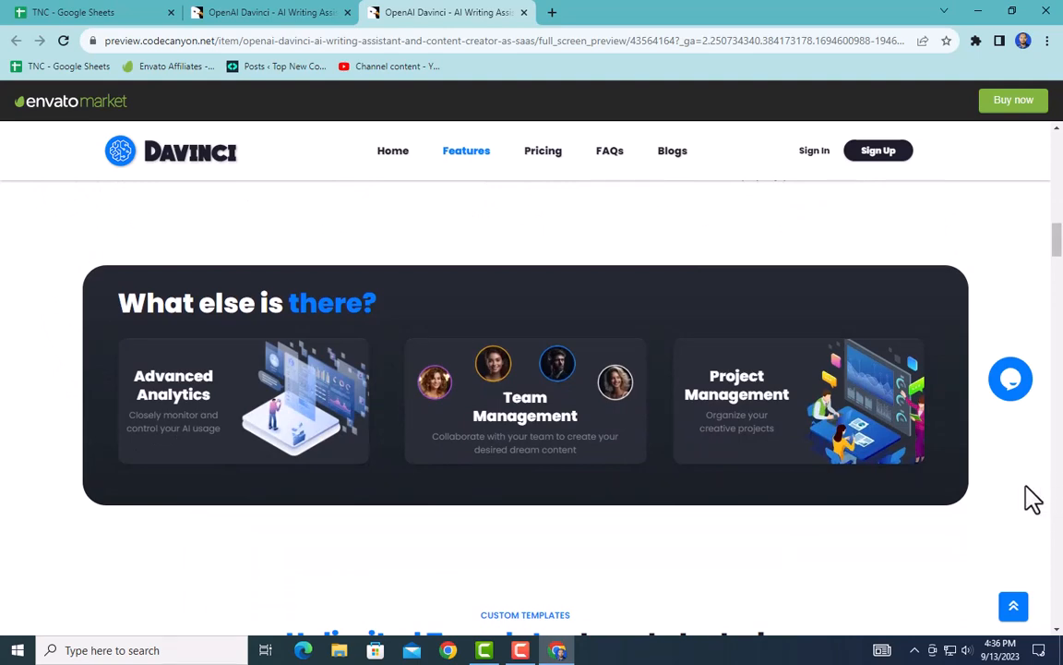
Scroll through the rest of the Davinci demo's template cards
scroll("down", 3)
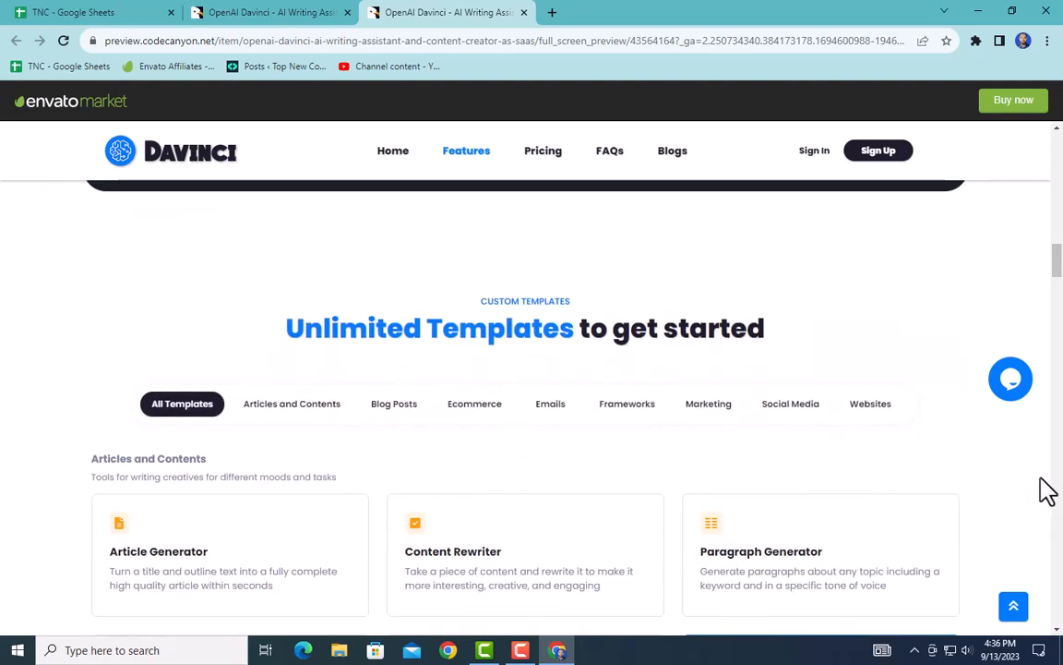
scroll("down", 3)
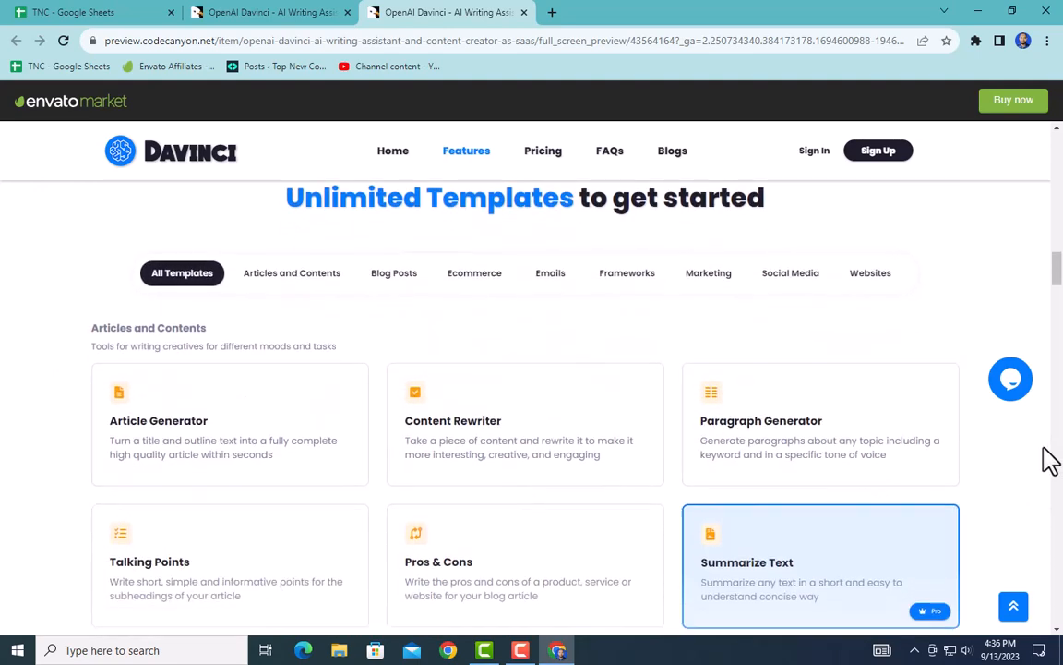
scroll("down", 3)
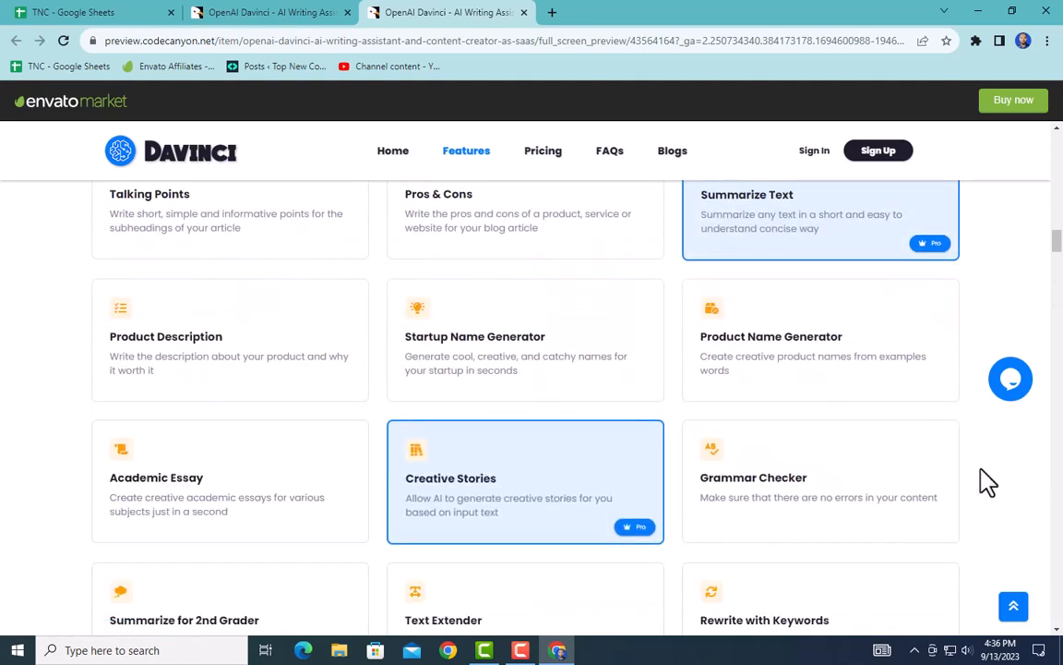
scroll("down", 3)
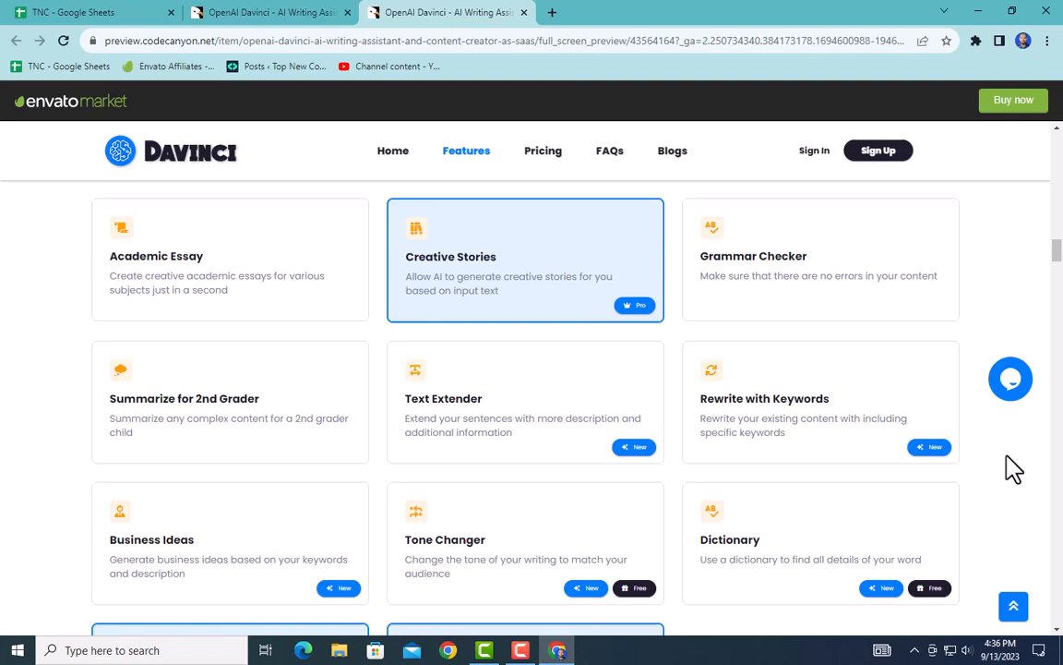
scroll("down", 3)
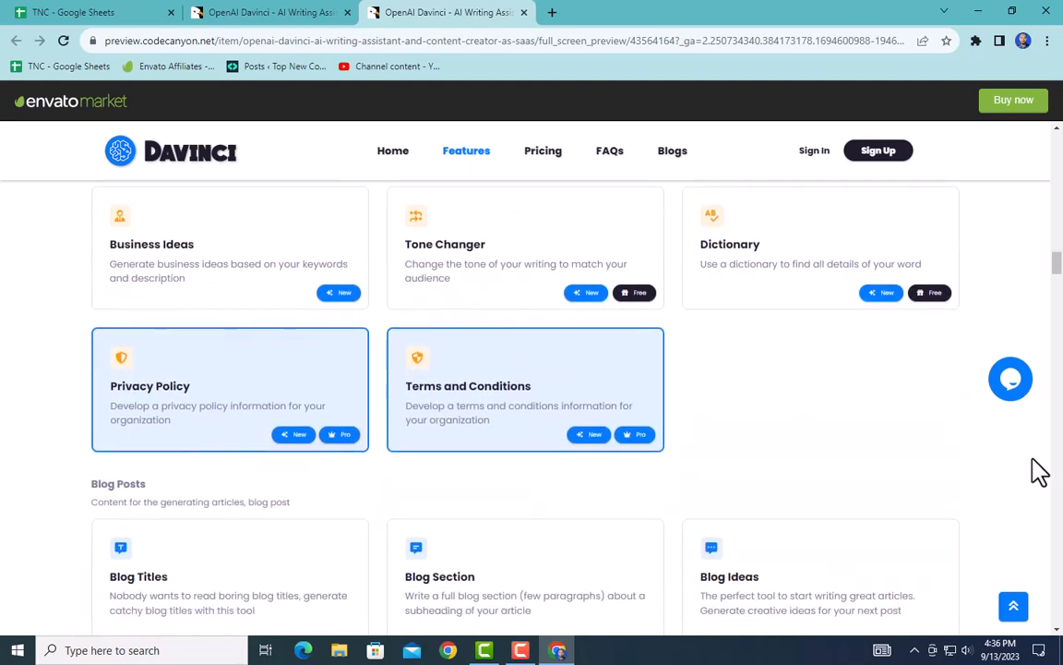
scroll("down", 3)
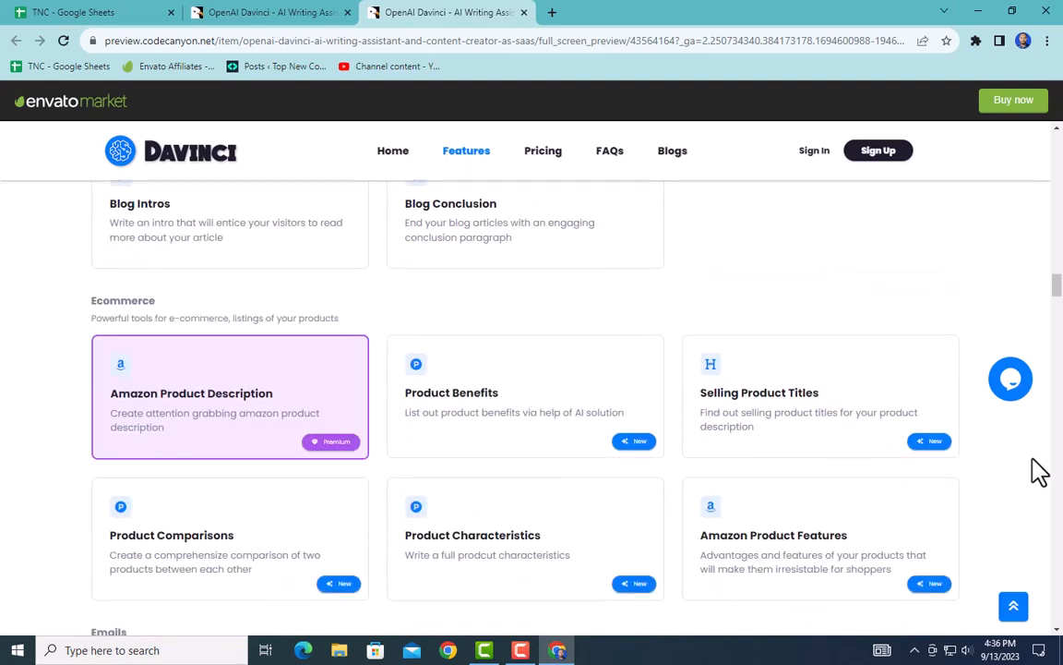
scroll("down", 3)
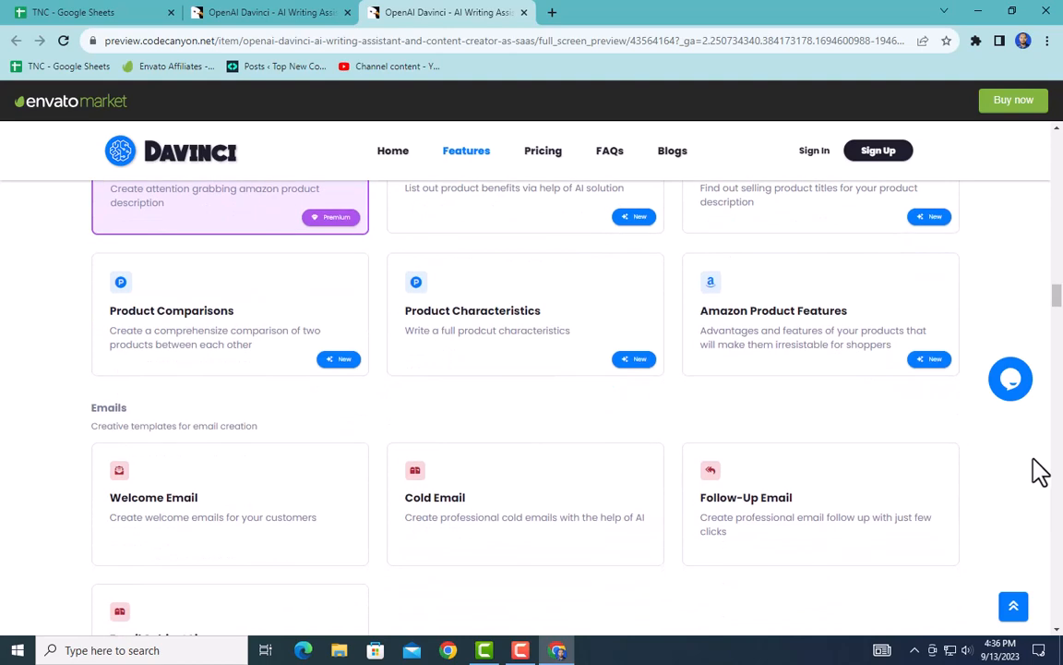
scroll("down", 3)
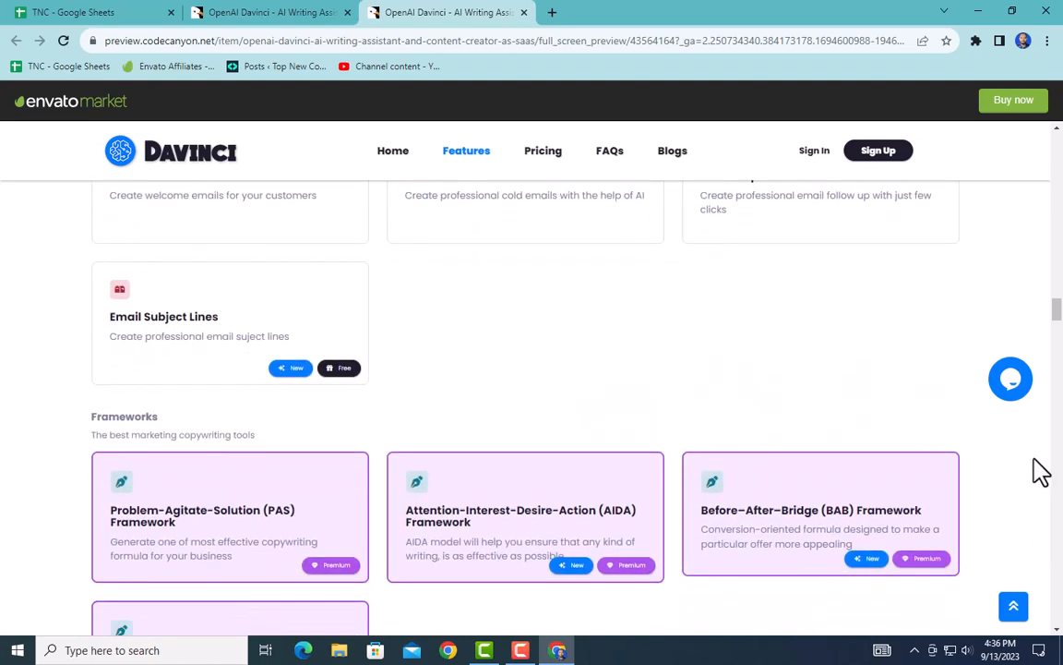
scroll("down", 3)
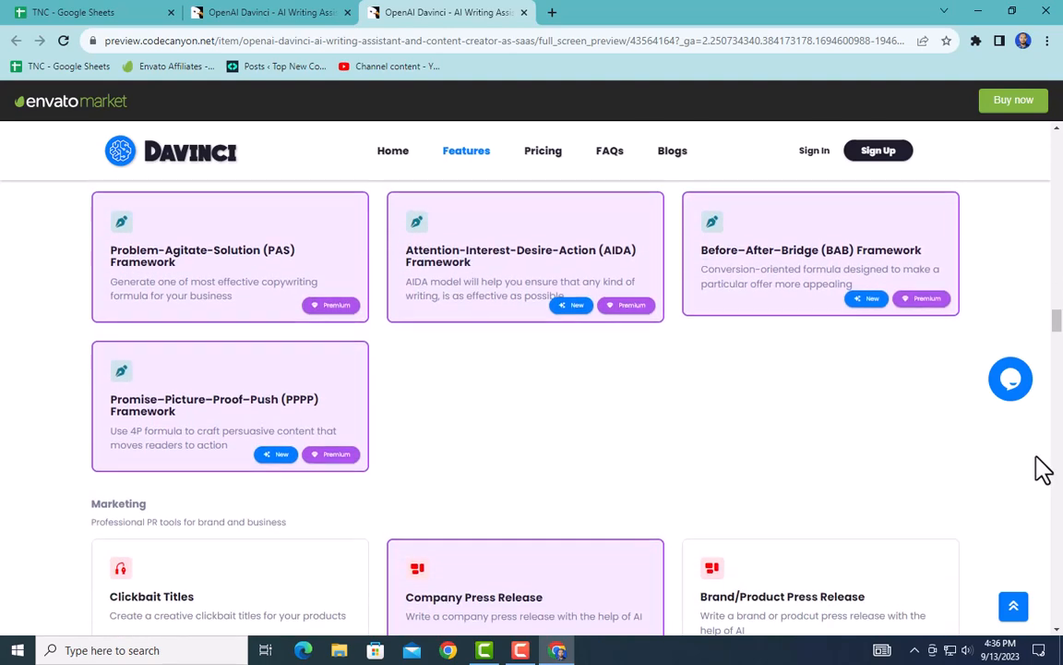
Scroll past the feature highlights down to the AI art image section
scroll("down", 3)
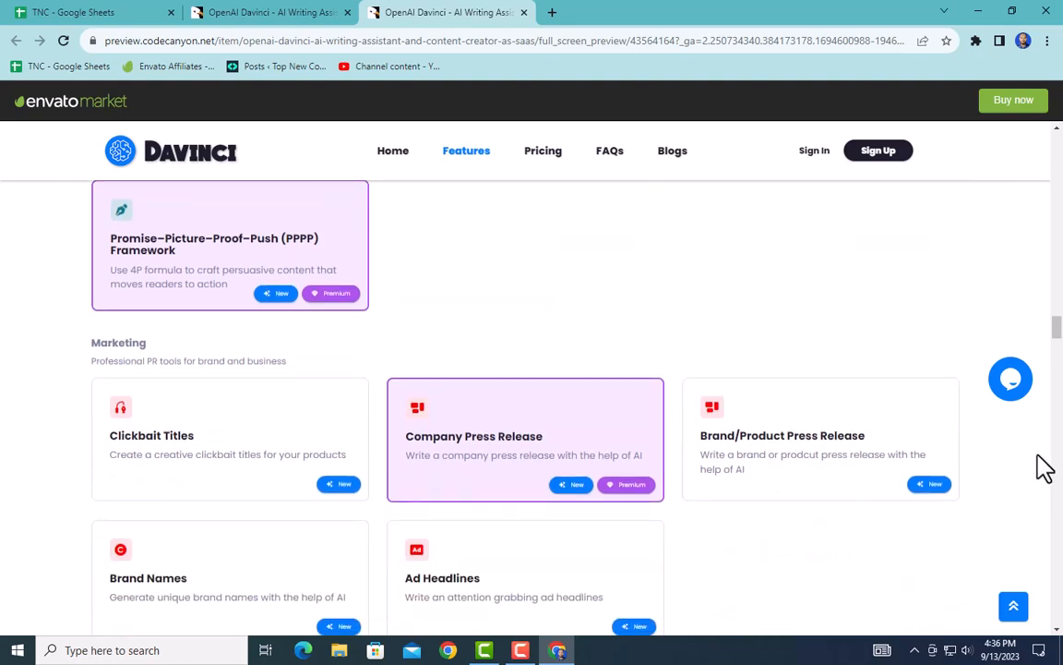
scroll("down", 3)
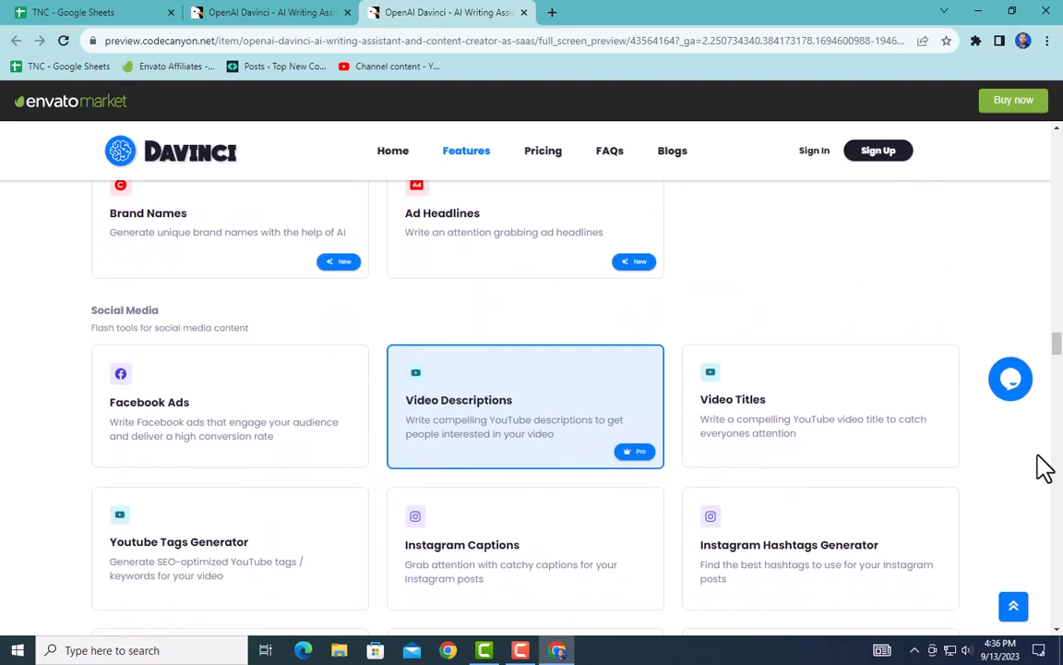
scroll("down", 3)
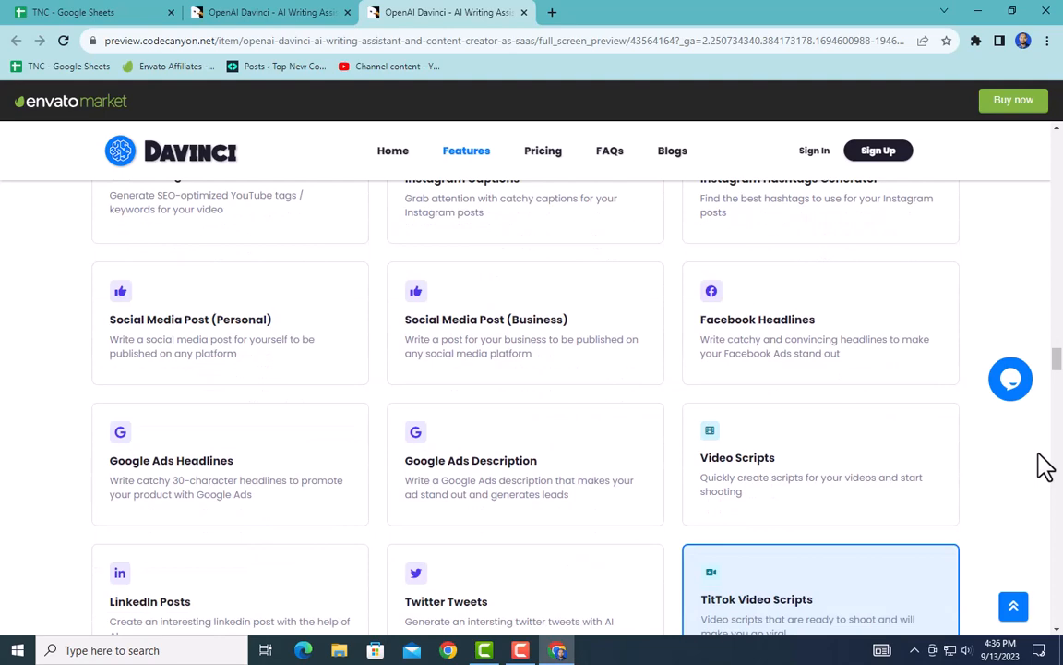
scroll("down", 3)
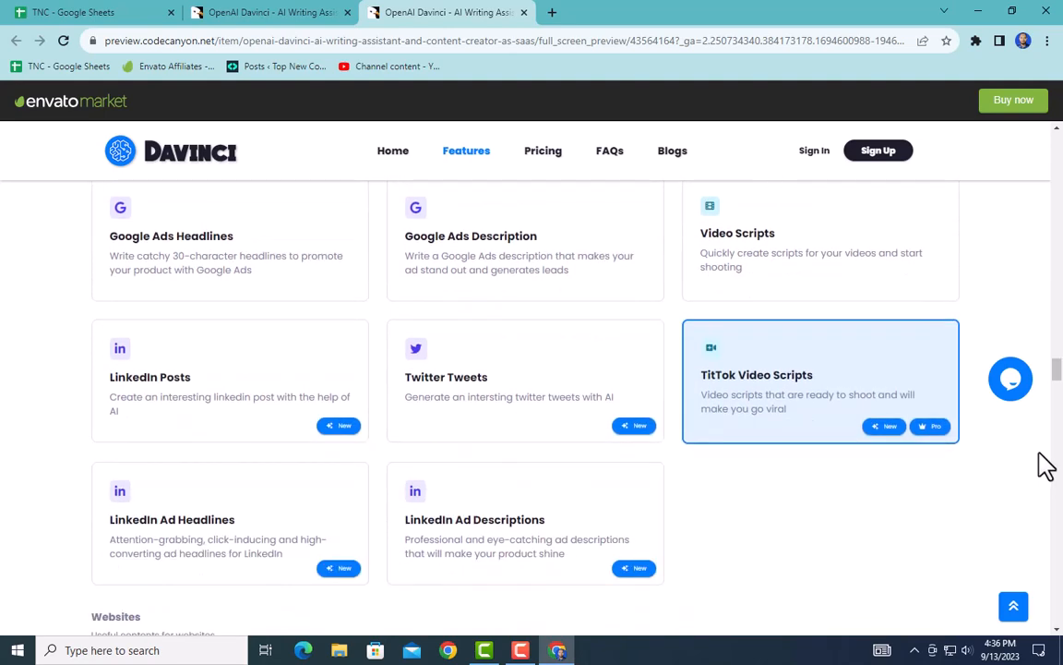
scroll("down", 3)
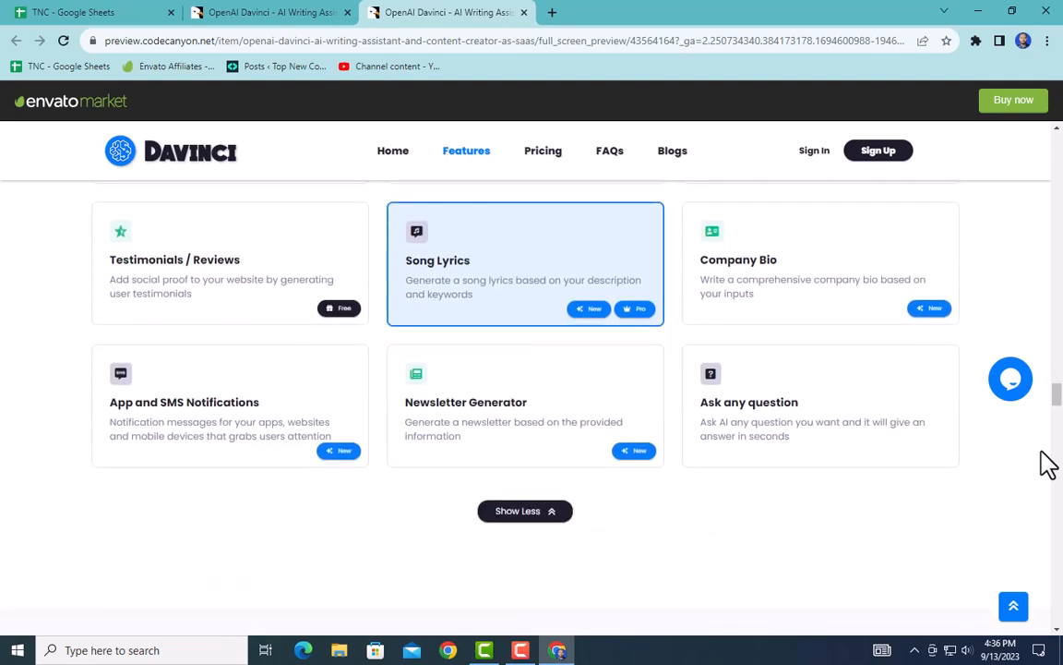
scroll("down", 3)
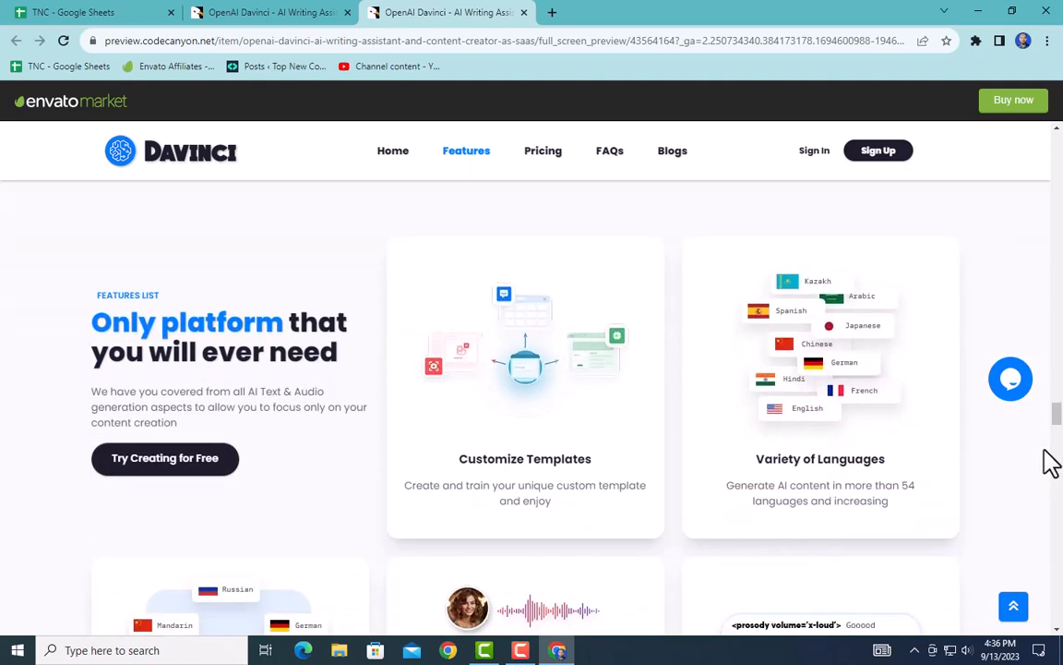
scroll("down", 3)
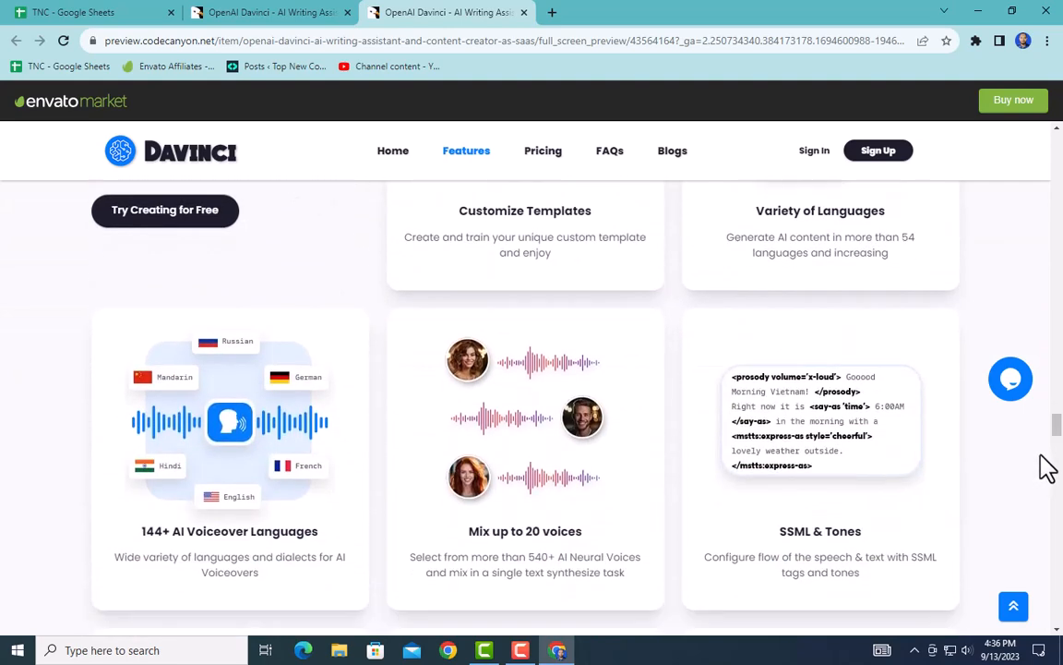
scroll("down", 3)
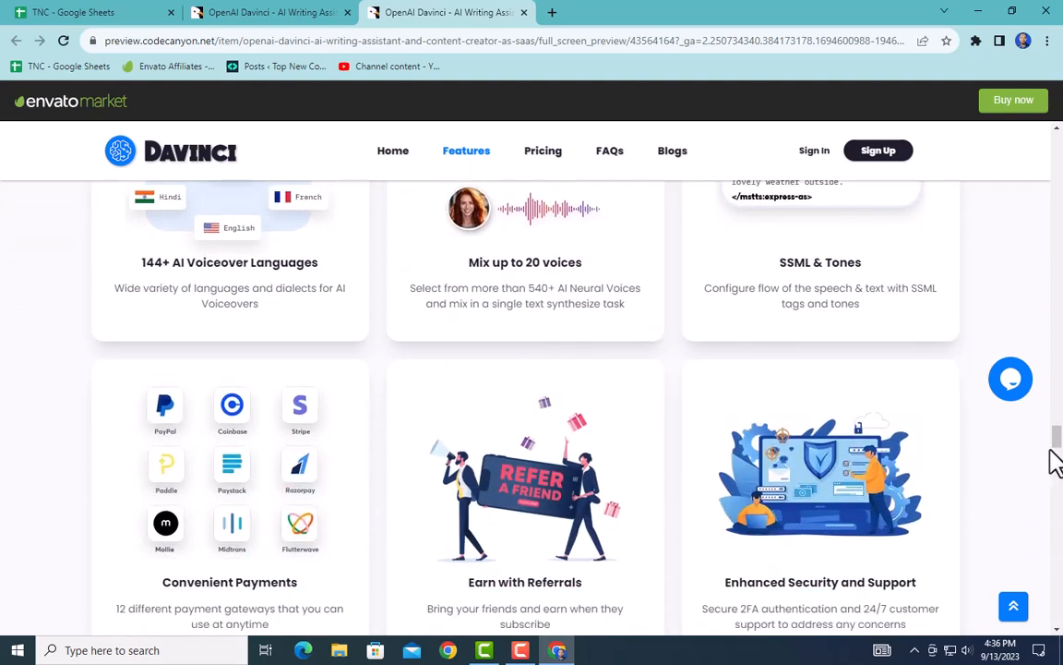
scroll("down", 3)
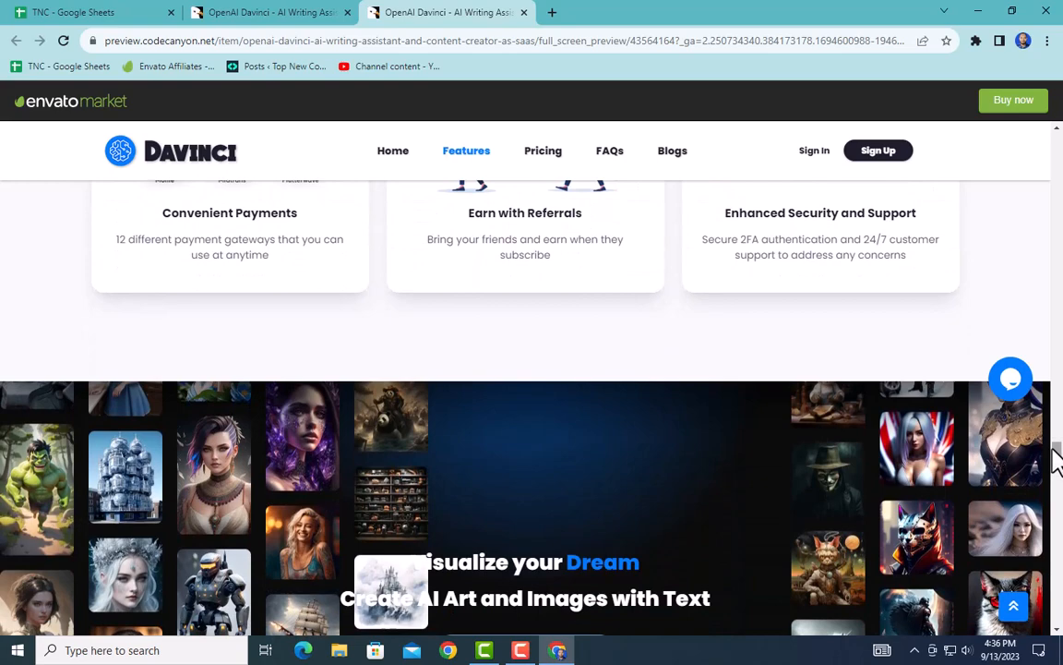
Jump to Pricing and scroll past the plans and trusted-company logos to the testimonials
left_click(542, 150)
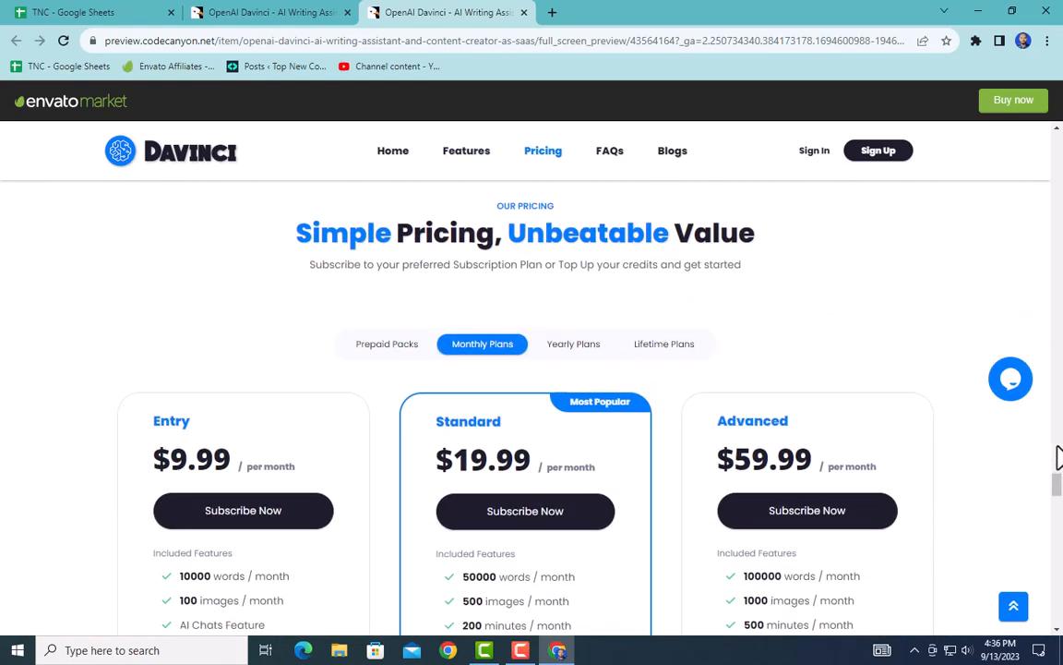
scroll("down", 3)
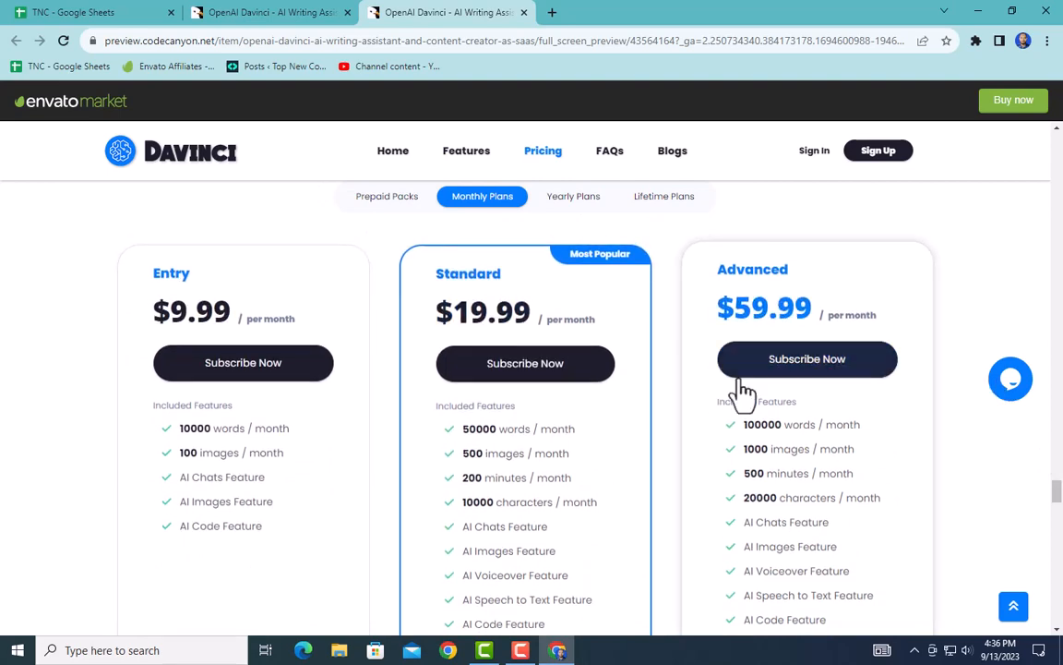
scroll("down", 3)
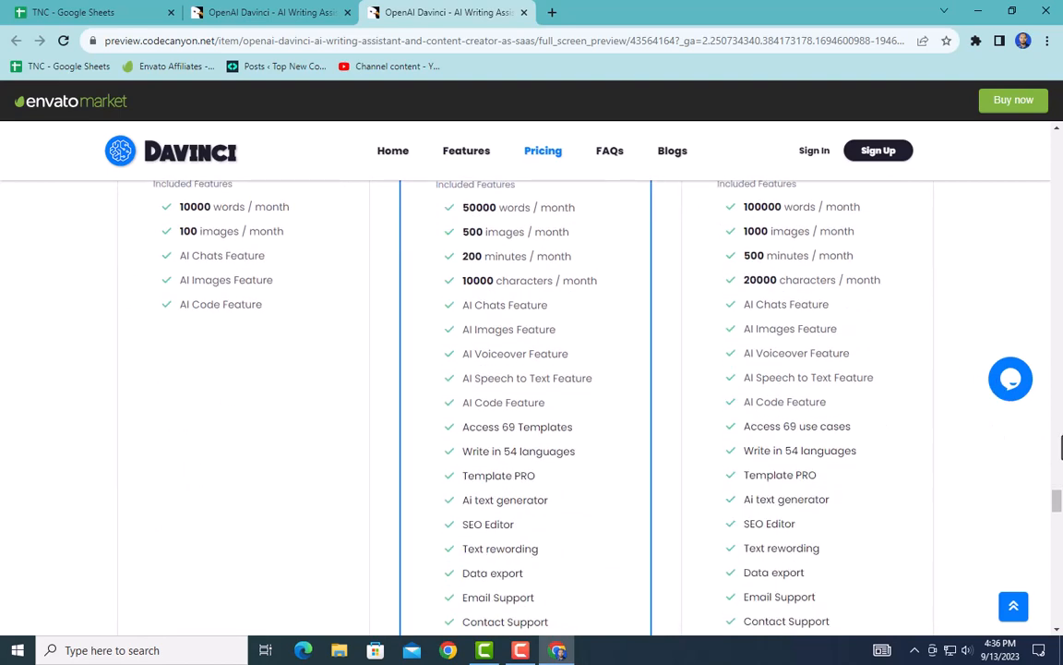
scroll("down", 3)
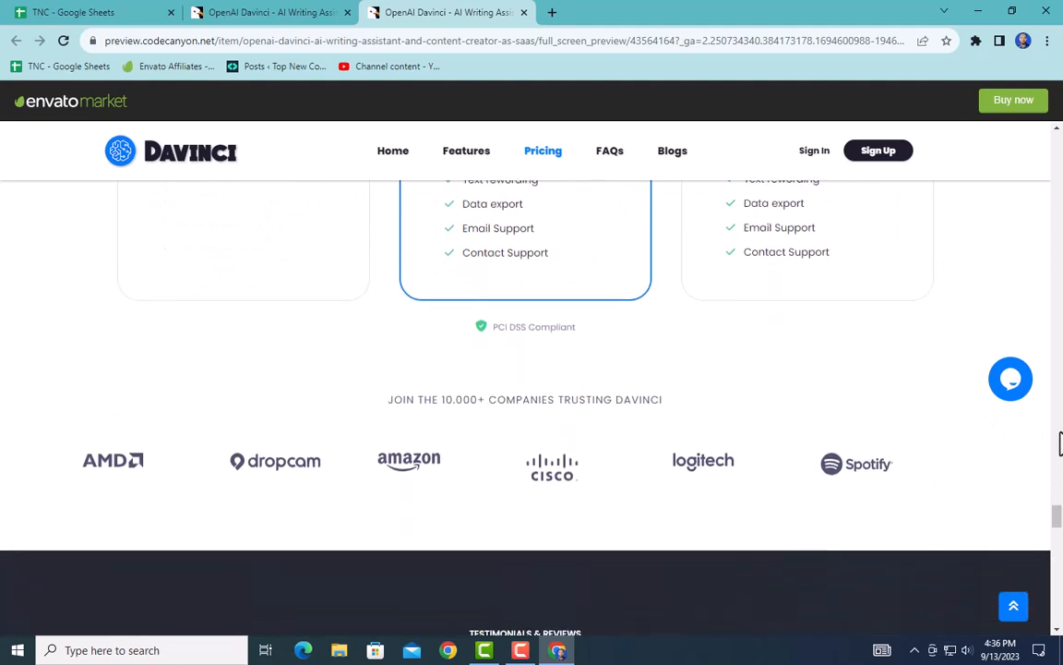
scroll("down", 3)
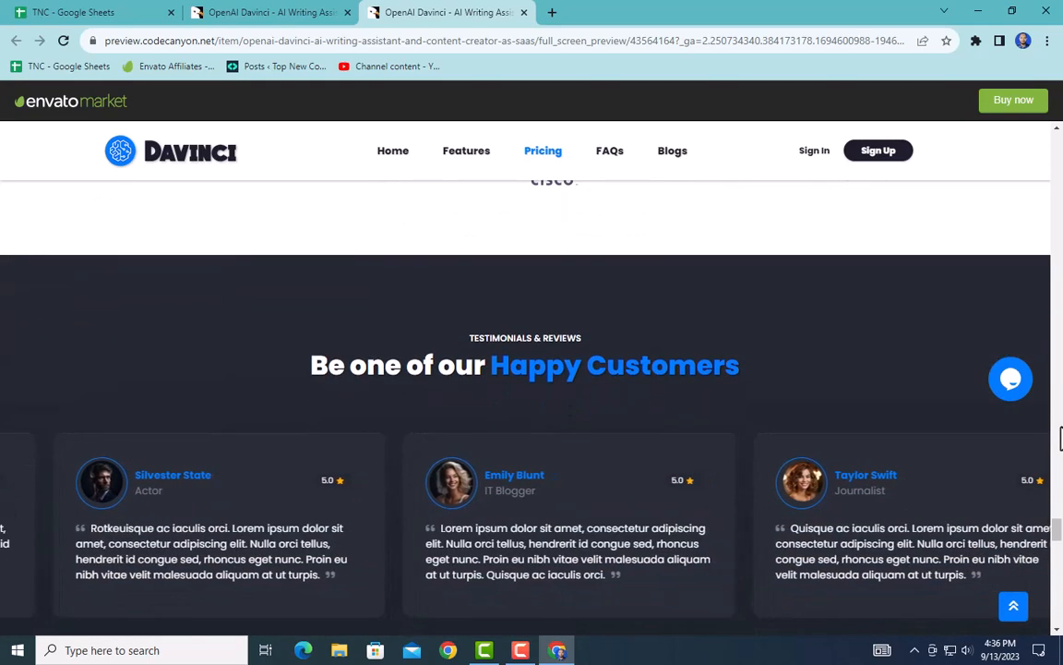
scroll("down", 3)
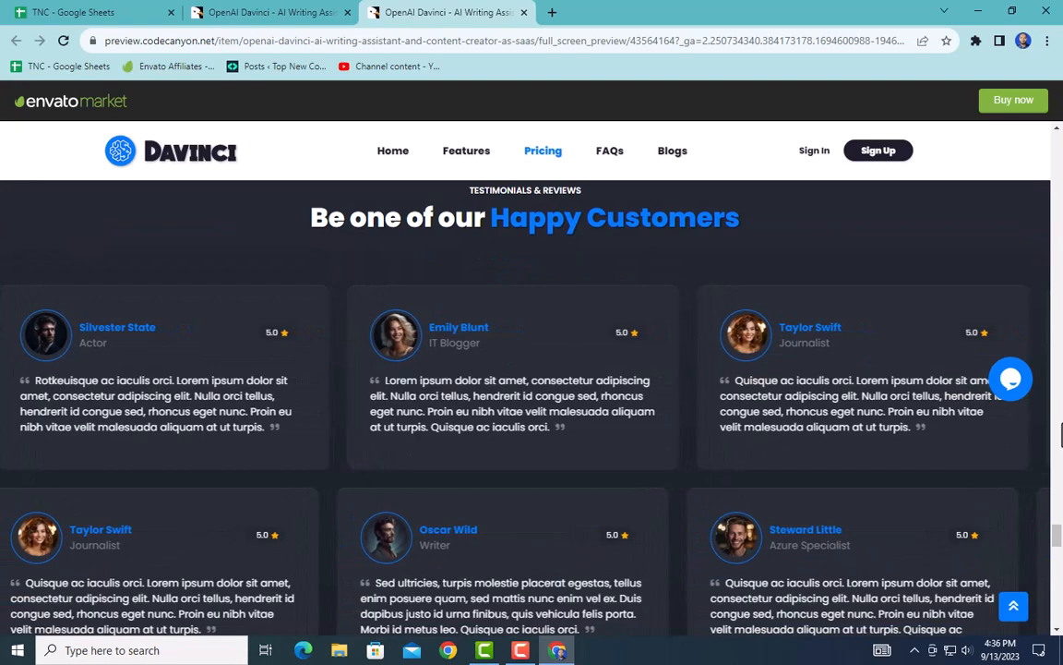
scroll("down", 3)
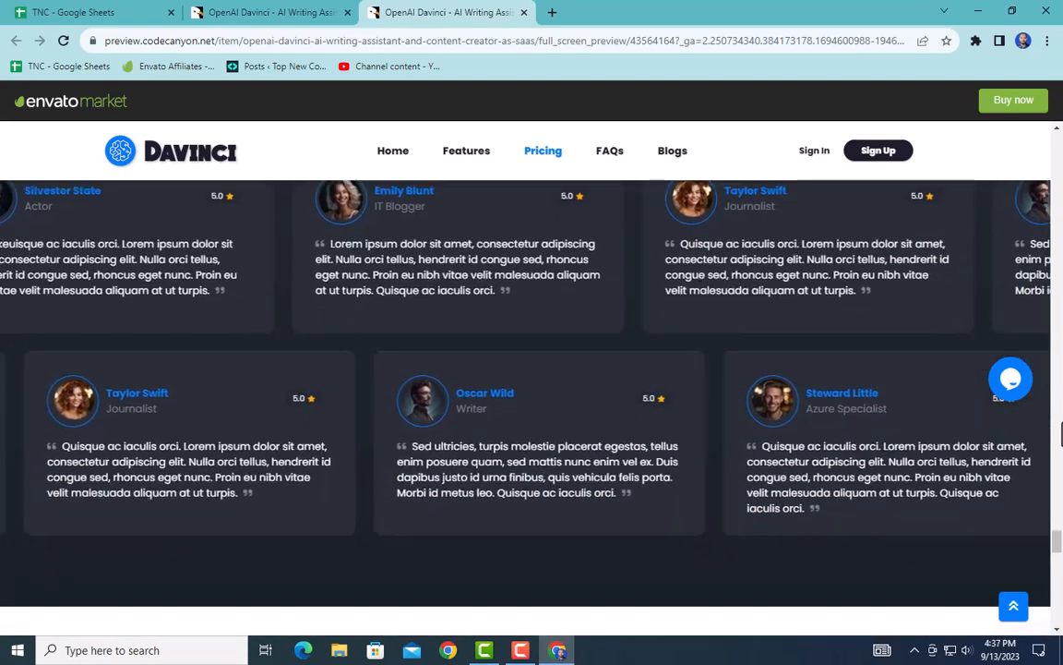
Jump to FAQs and scroll past the latest blogs to the closing call-to-action and footer
left_click(609, 150)
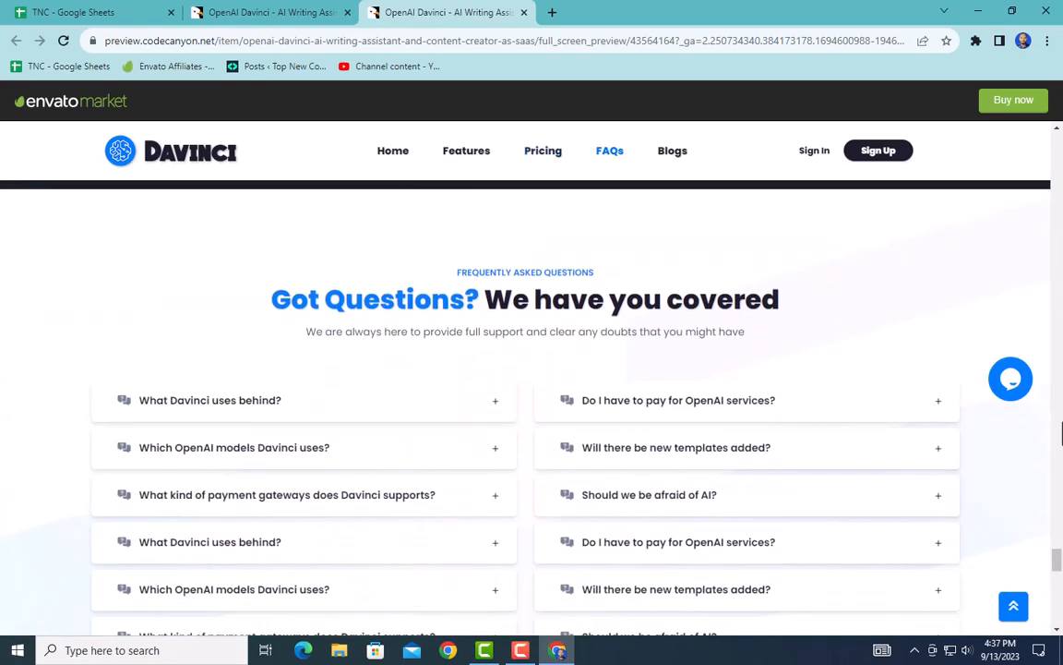
scroll("down", 3)
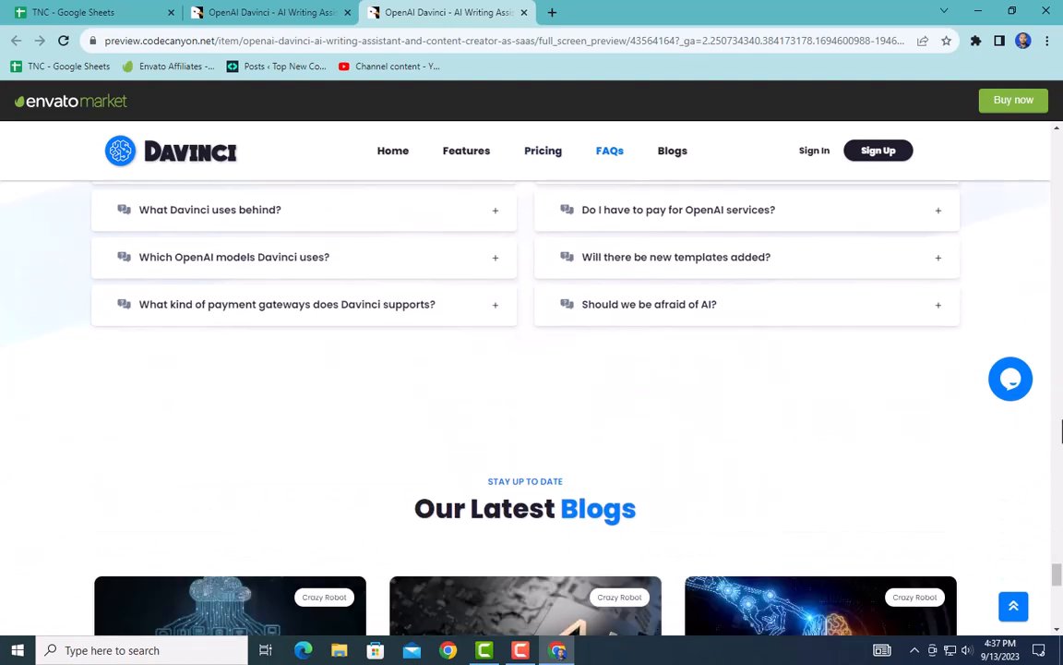
scroll("down", 3)
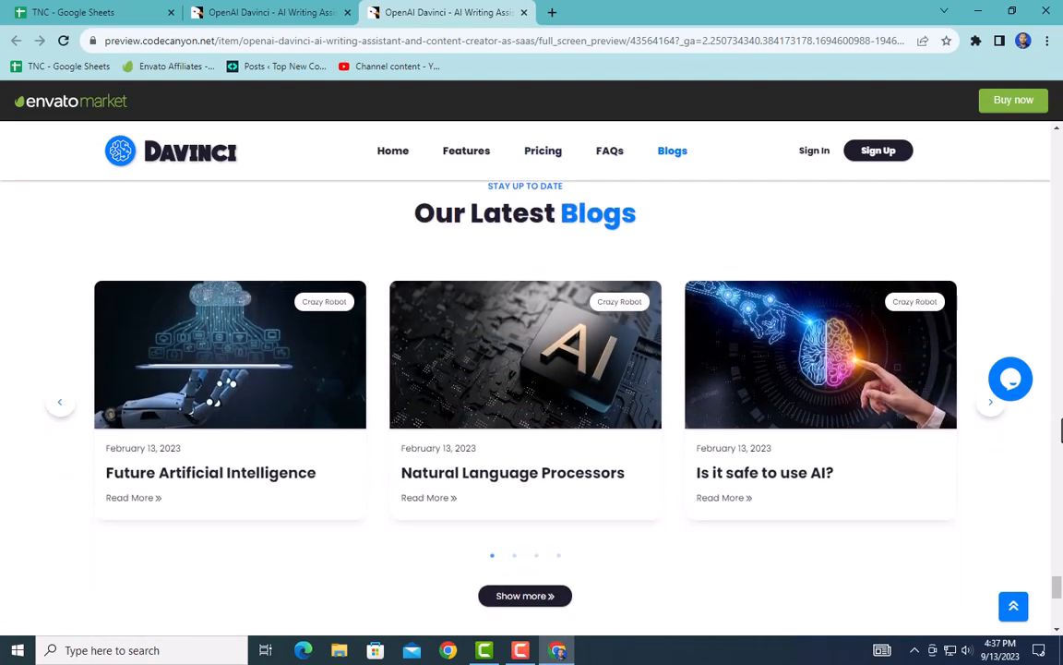
scroll("down", 3)
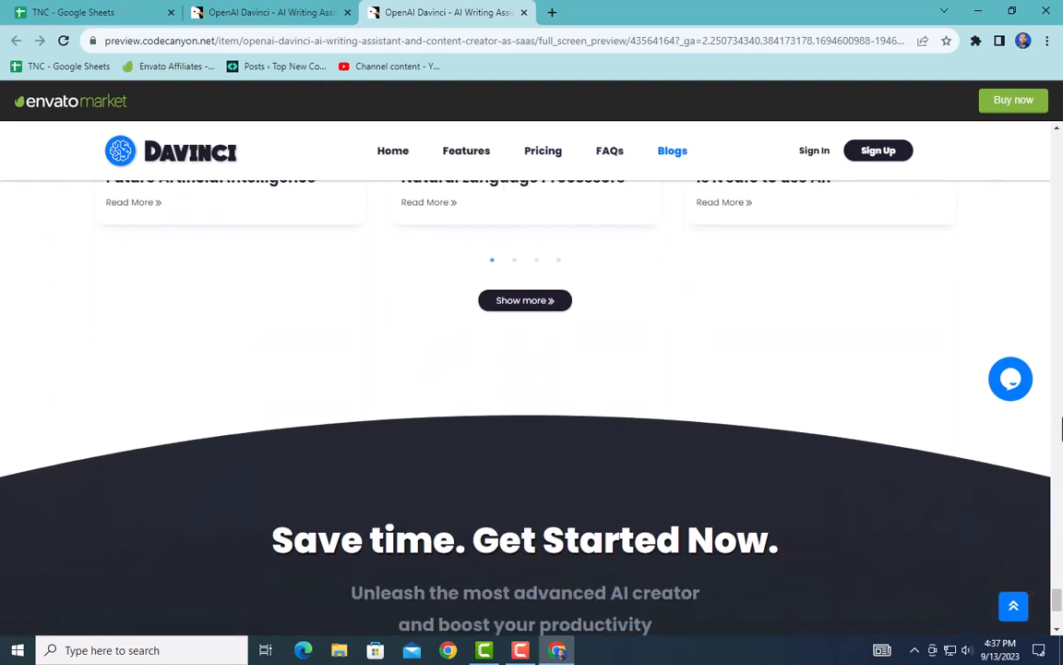
scroll("down", 3)
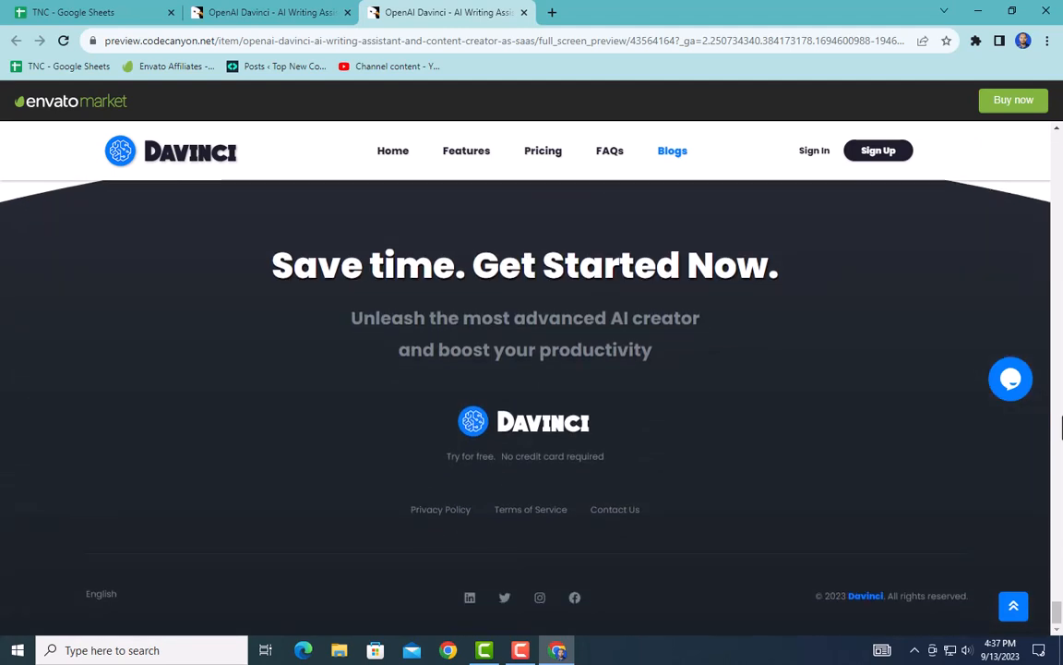